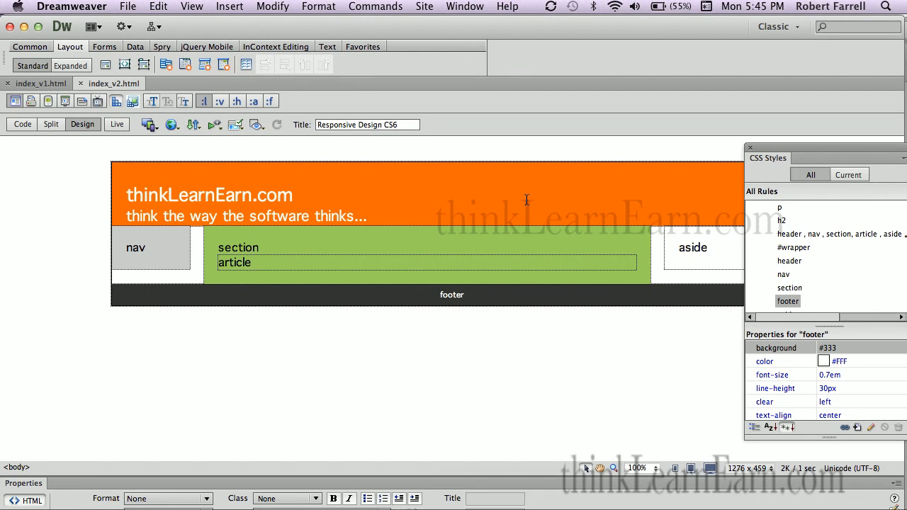
Save the layout page as a new copy named index_v3.html.
key(cmd+shift+s)
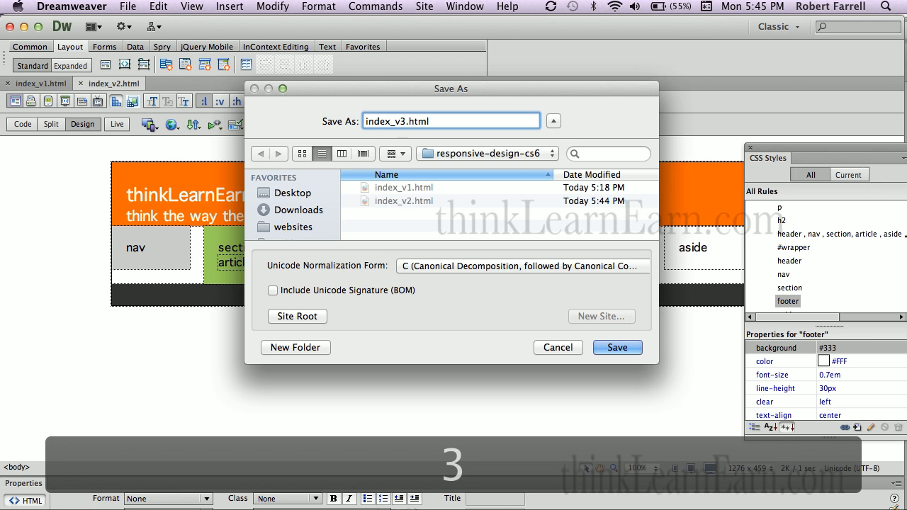
click(615, 347)
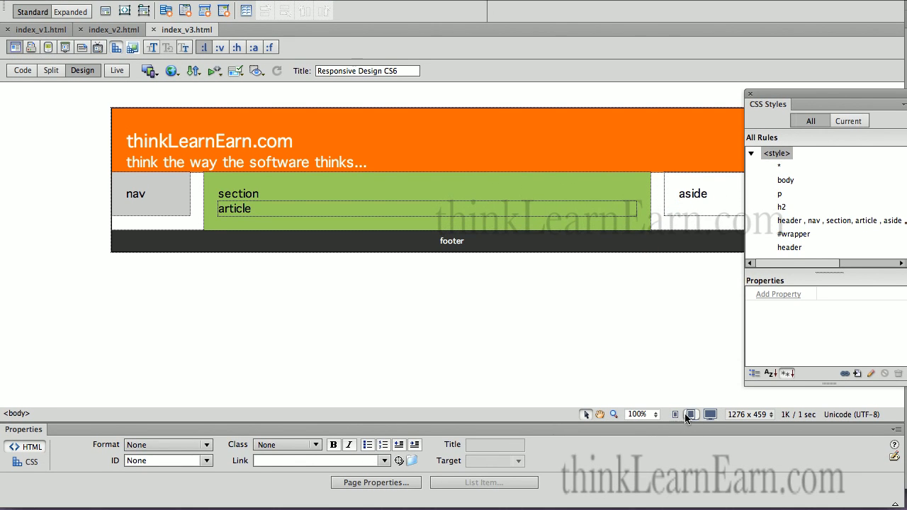
mouse_move(691, 414)
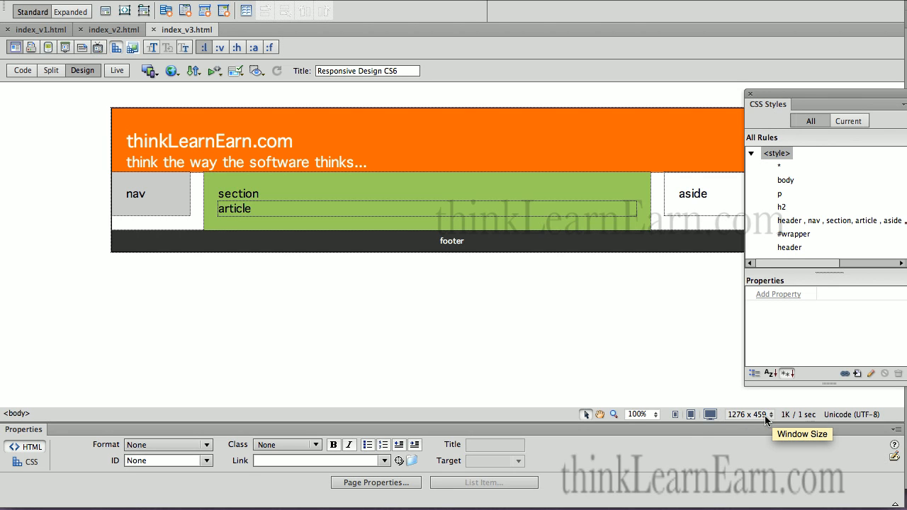
click(207, 142)
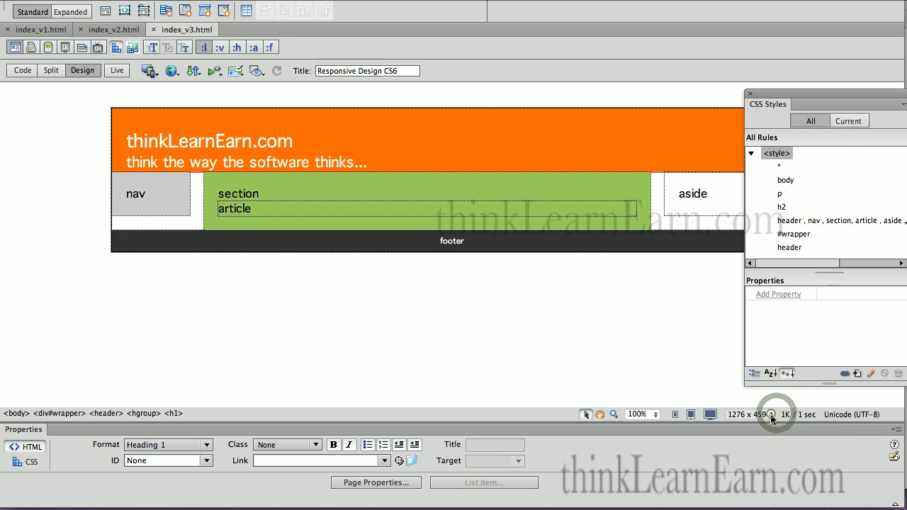
click(745, 413)
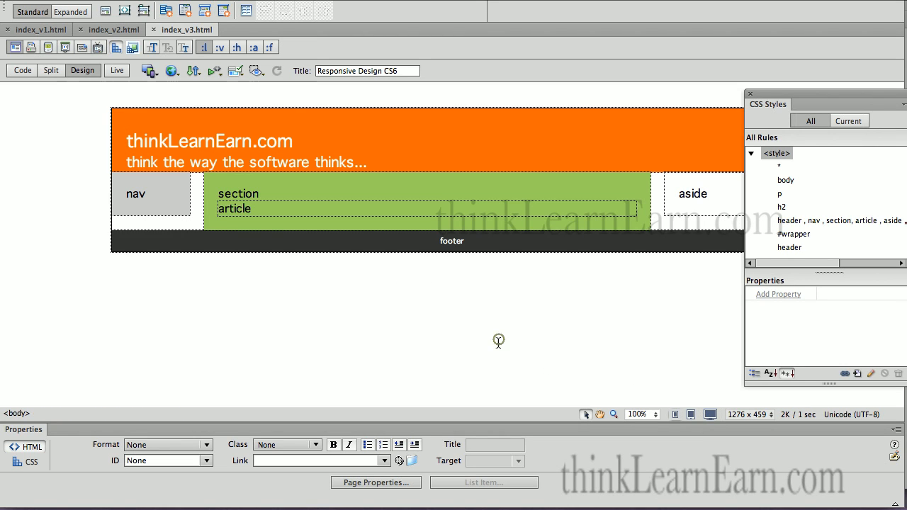
mouse_move(502, 329)
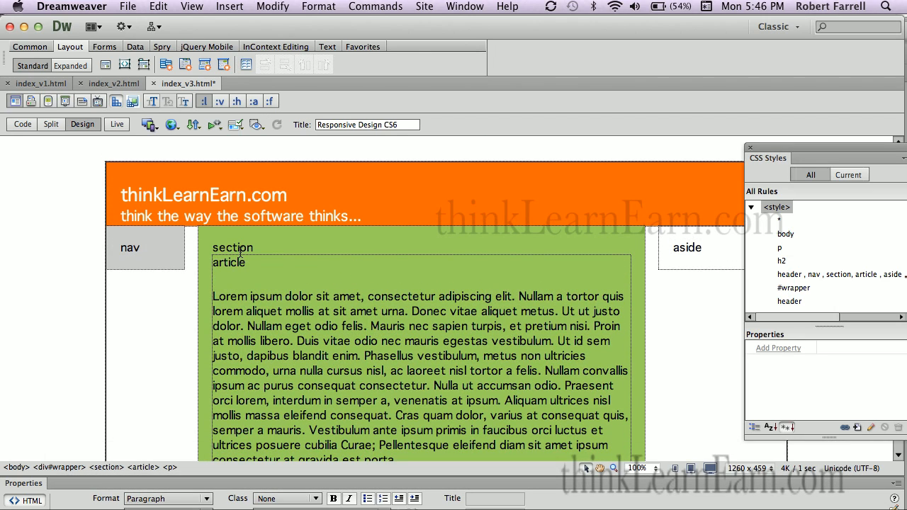
Fill the article with lorem ipsum and make section and article Heading 1.
key(cmd+s)
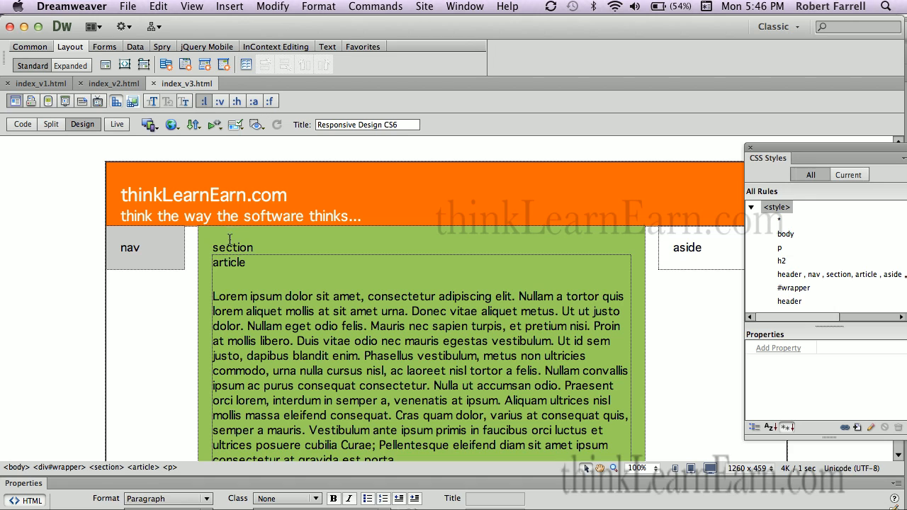
key(cmd+1)
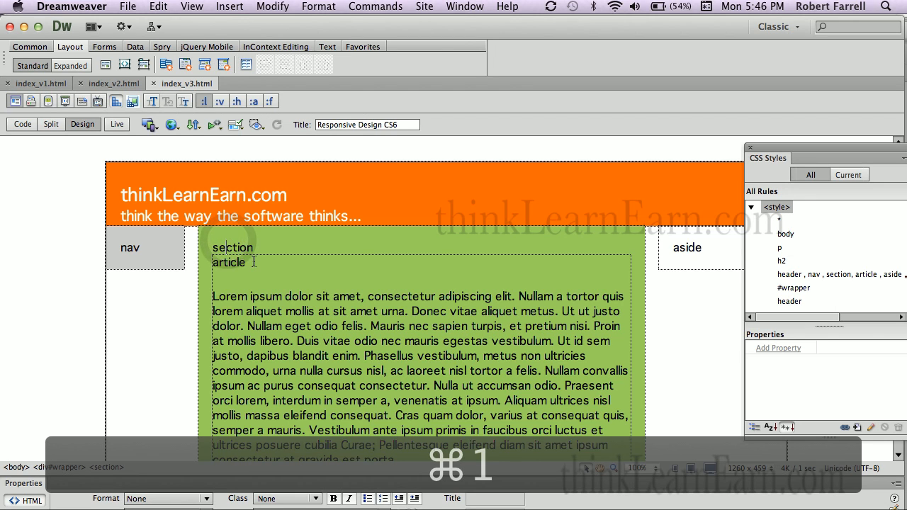
click(233, 272)
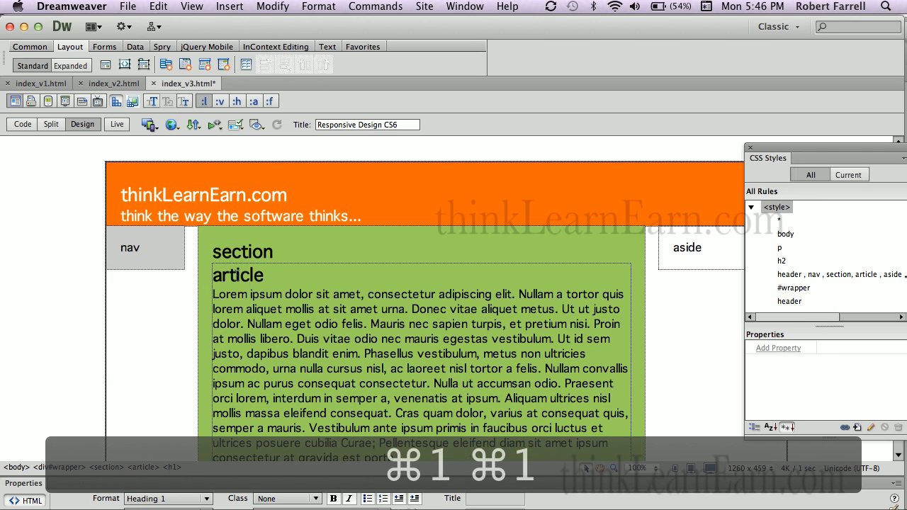
Copy part of the placeholder paragraph into the aside column.
click(686, 248)
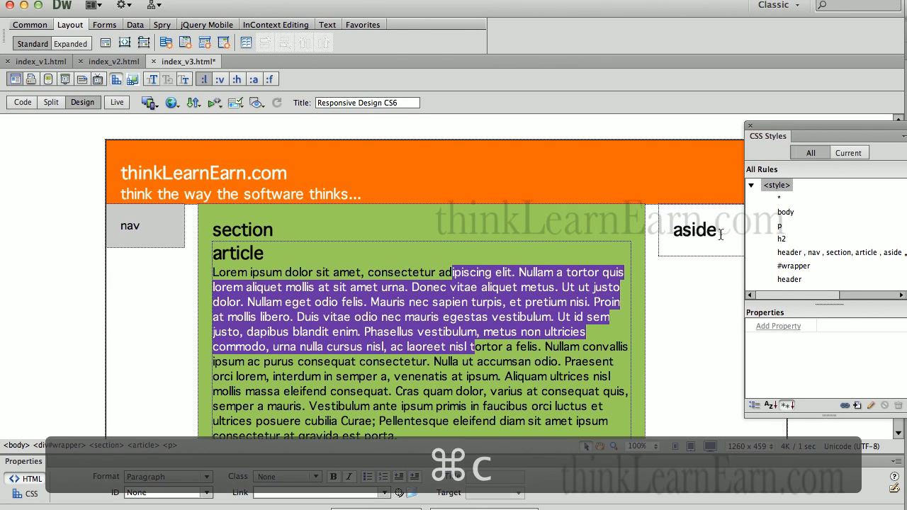
scroll(down, 3)
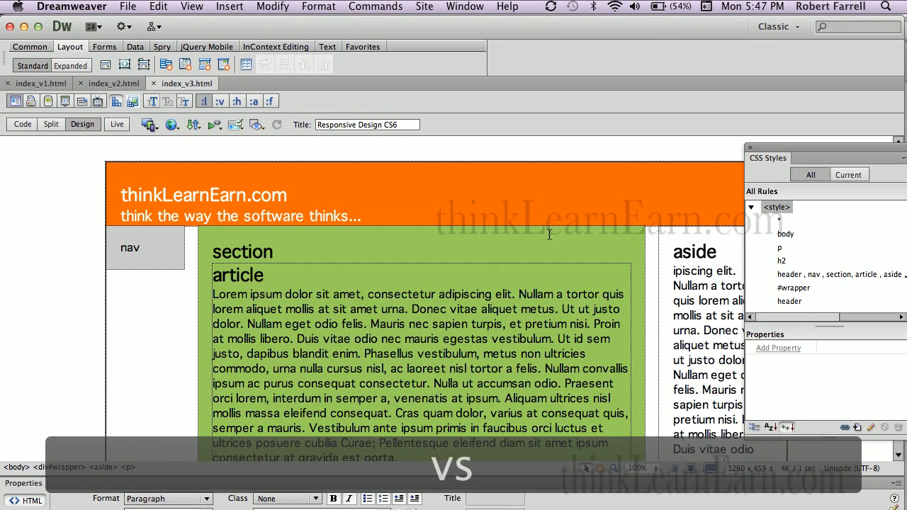
click(238, 273)
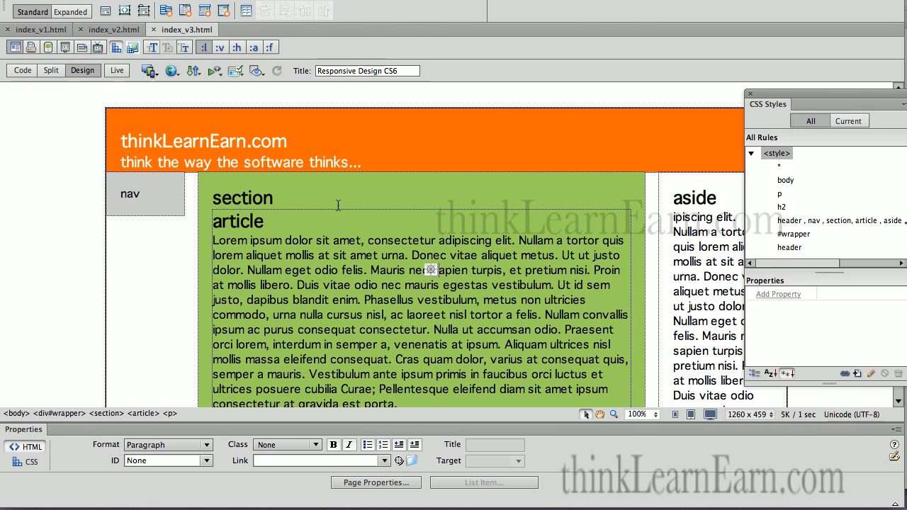
mouse_move(383, 232)
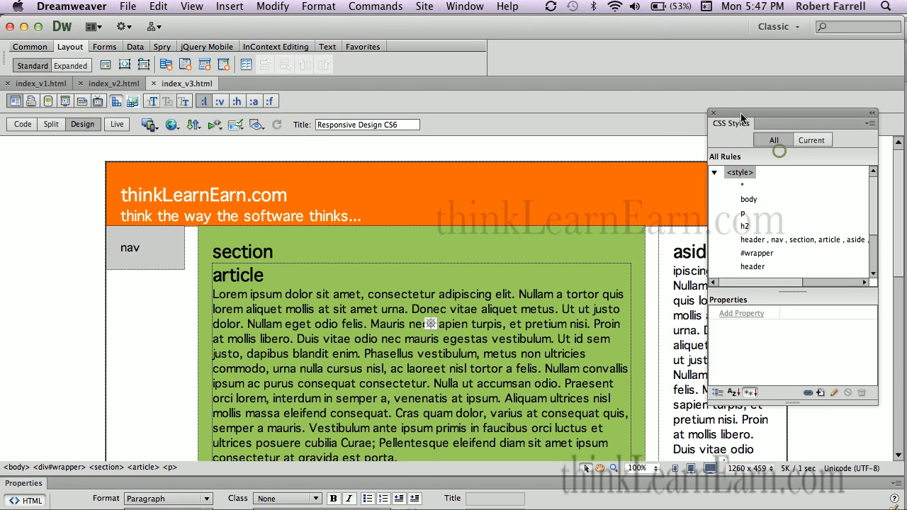
Move the CSS Styles panel left to uncover more of the aside column.
drag(739, 113, 692, 117)
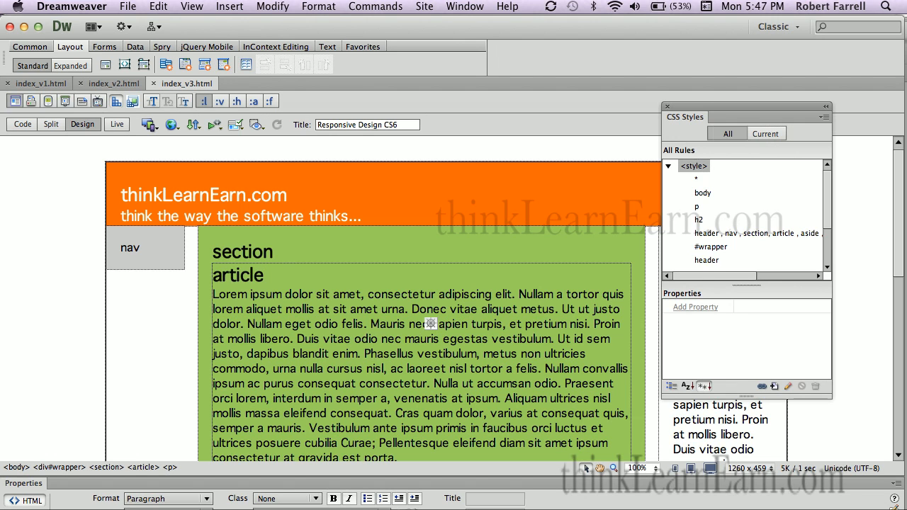
Create a css folder in the site folder via the Files panel.
click(465, 6)
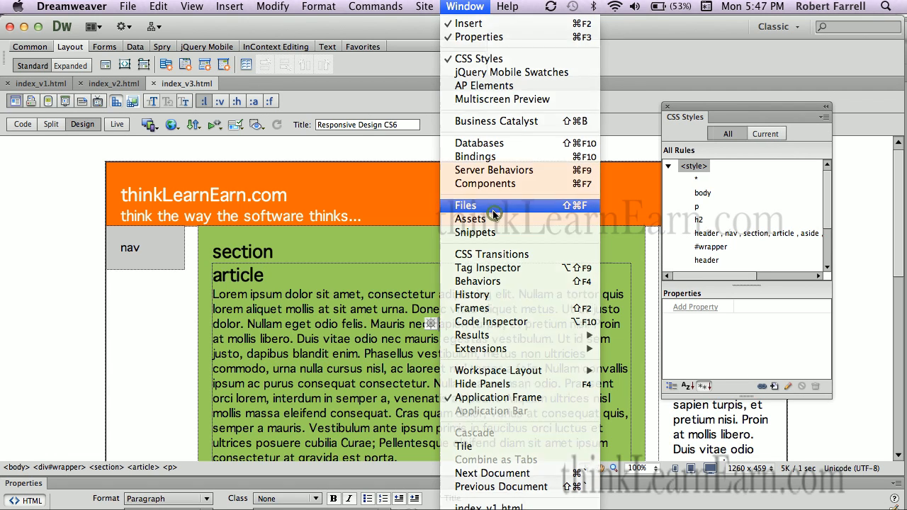
click(465, 206)
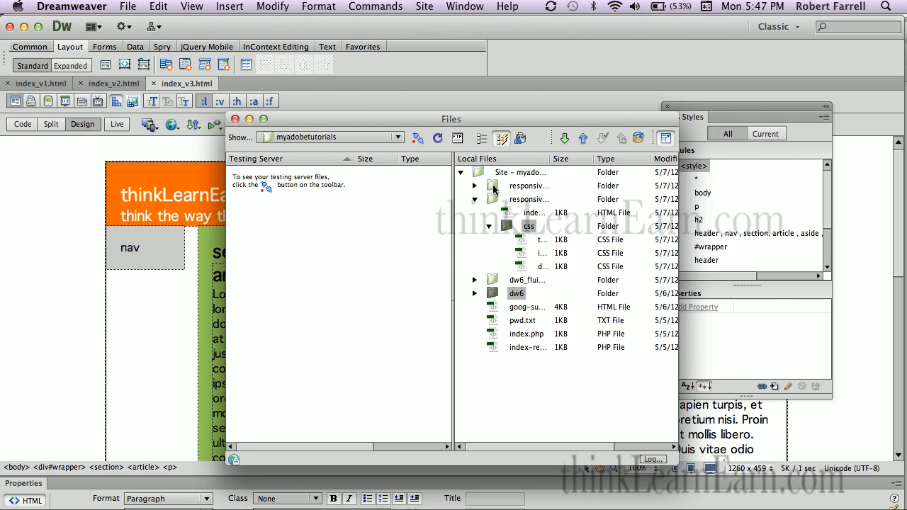
right_click(510, 186)
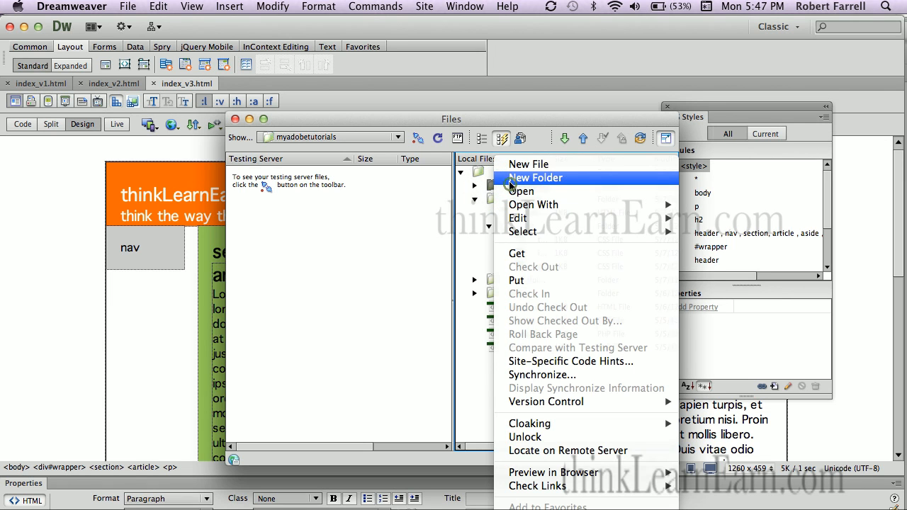
click(536, 179)
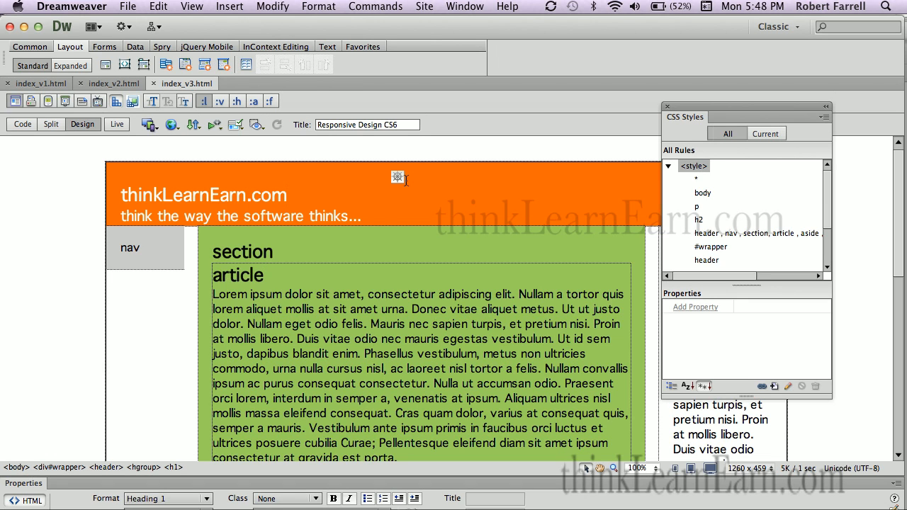
Start a Save As of index_v3.html into the responsive-design-cs6 folder.
click(286, 195)
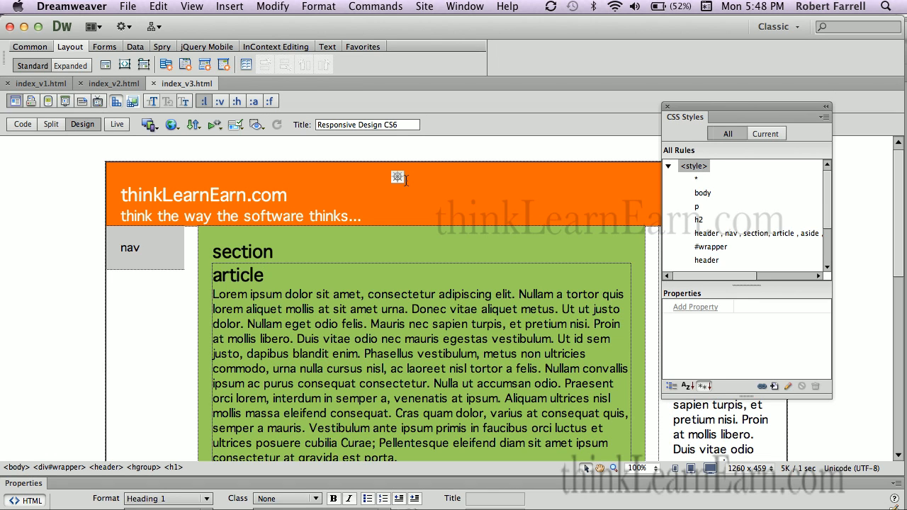
drag(737, 105, 730, 115)
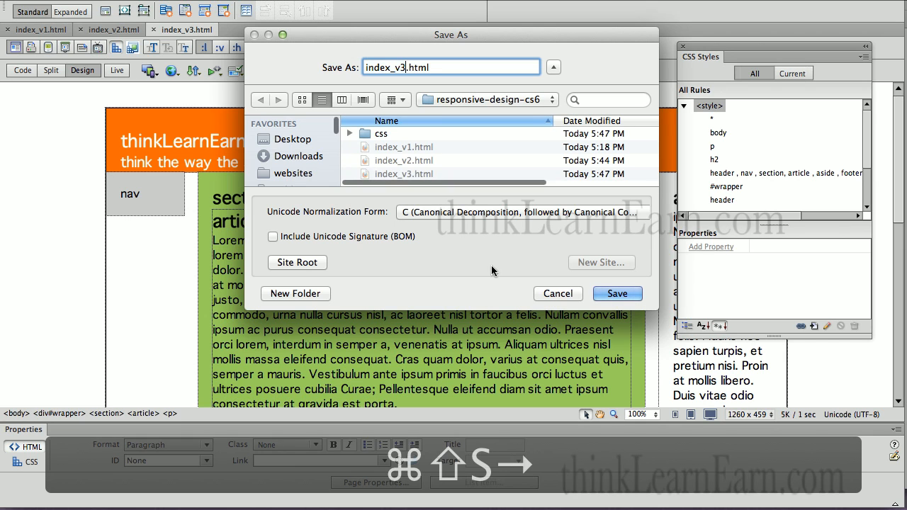
Save the page as a new copy named index_v3-md.html.
text(-)
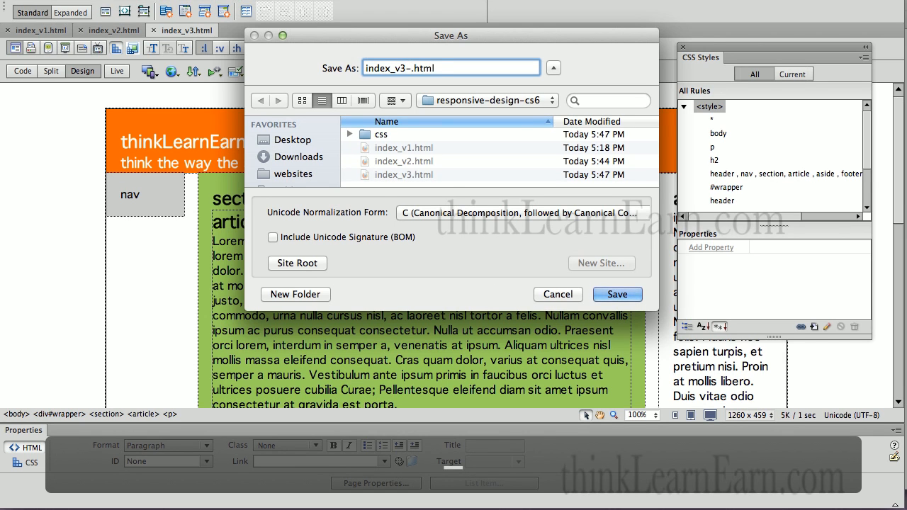
click(616, 293)
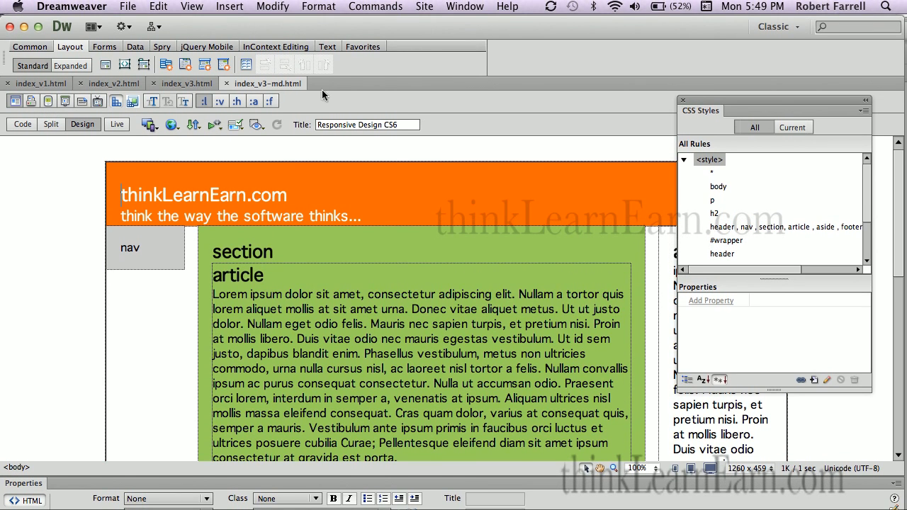
Open Media Queries and choose to write the queries into this document.
click(272, 5)
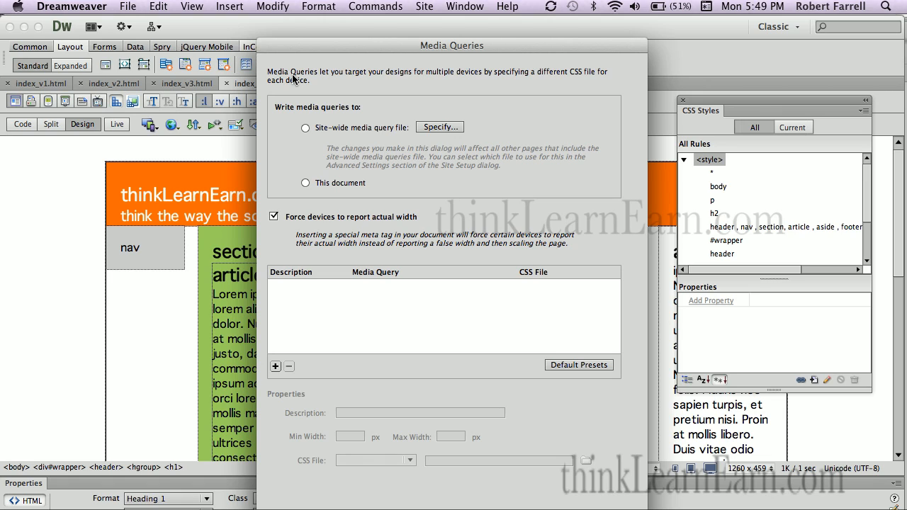
mouse_move(335, 165)
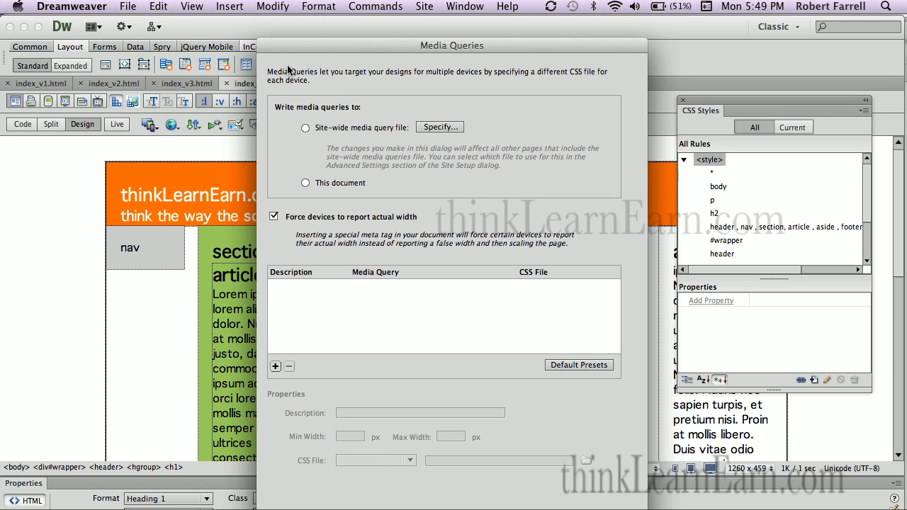
click(306, 183)
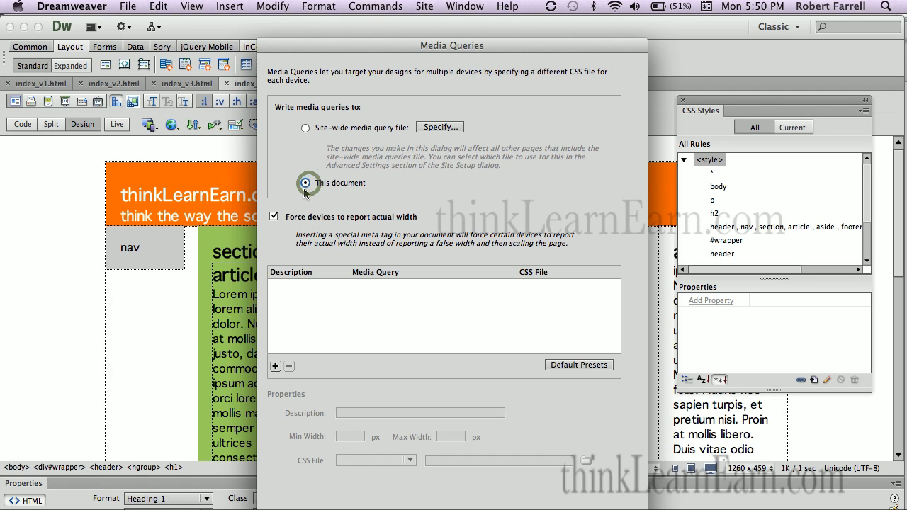
click(306, 183)
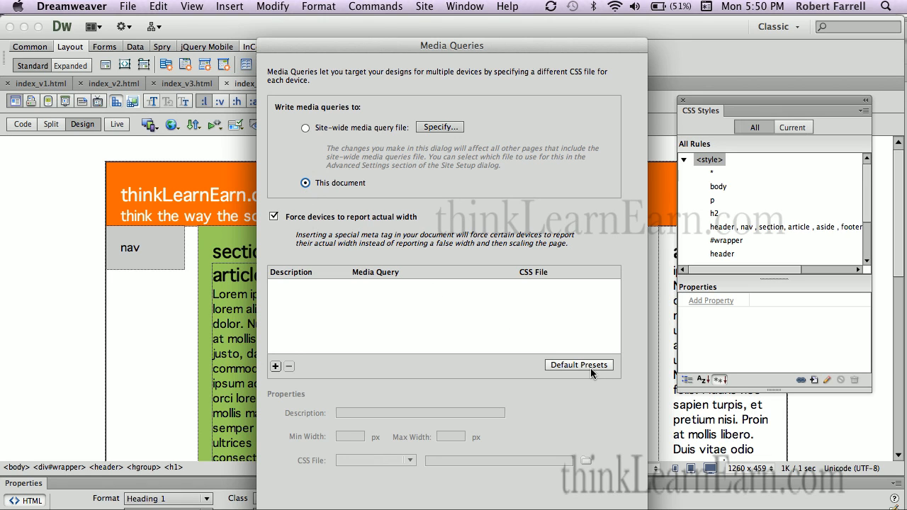
Add the default Phone, Tablet and Desktop presets and select Desktop's CSS file setting.
click(579, 364)
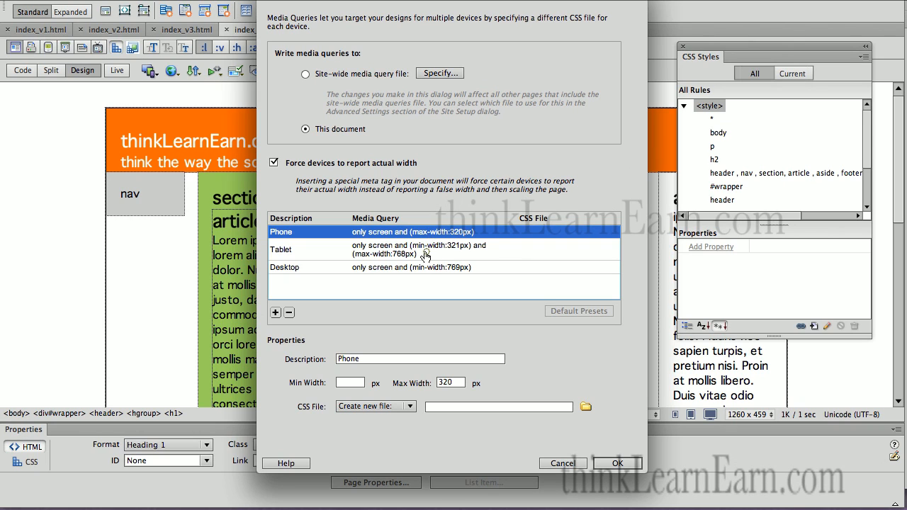
click(425, 267)
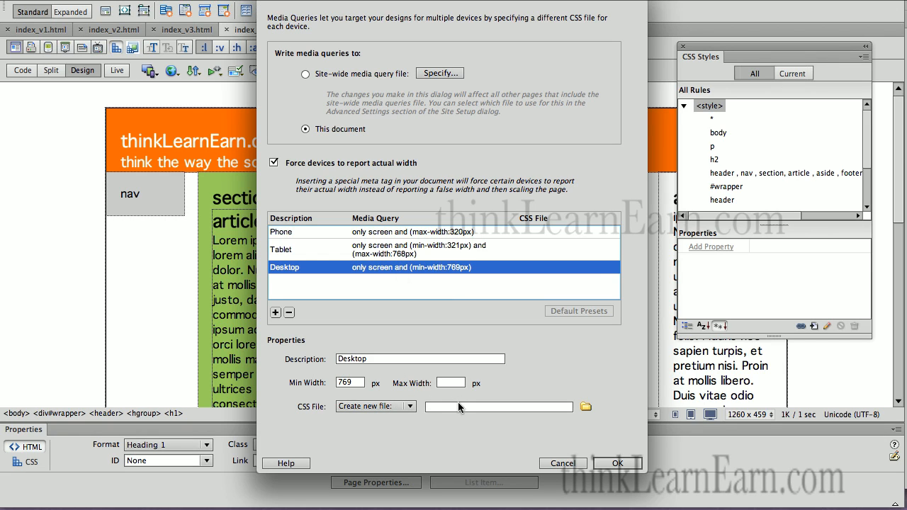
click(499, 406)
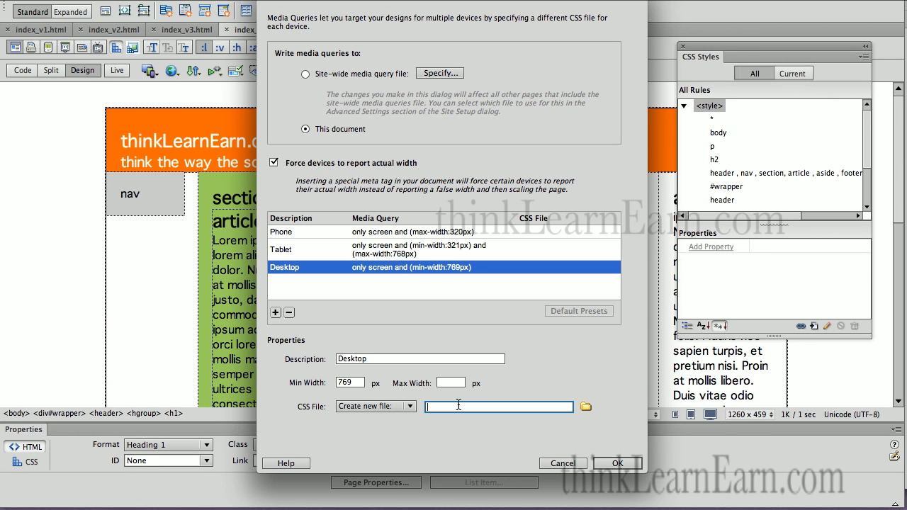
mouse_move(564, 360)
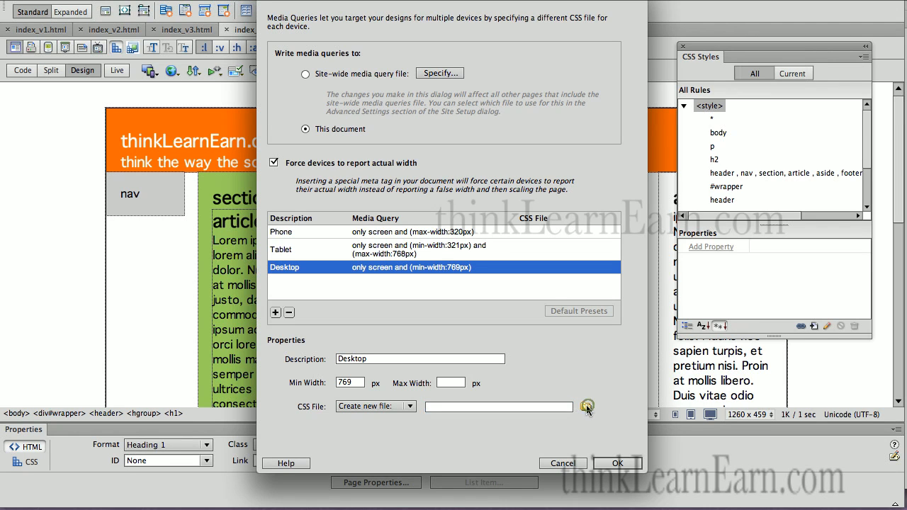
Link the Desktop query to a new desktop.css inside responsive-design-cs6/css.
click(587, 405)
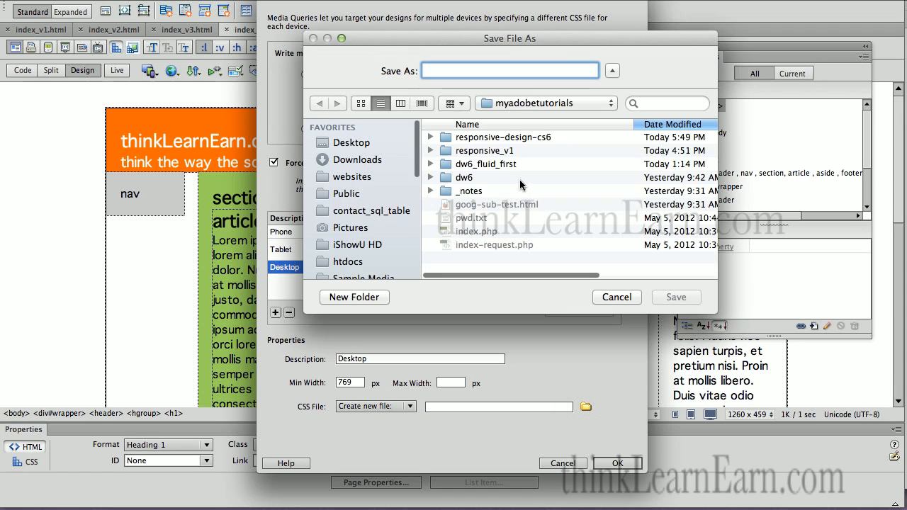
click(503, 136)
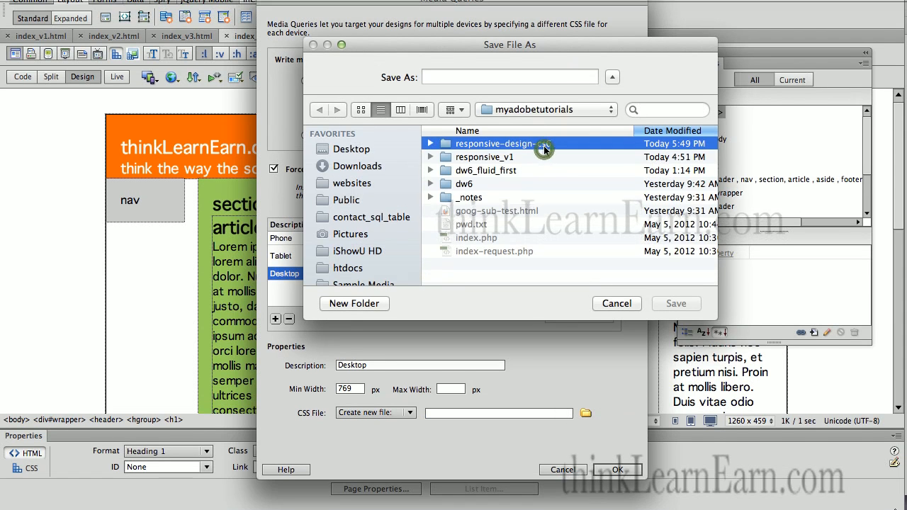
double_click(496, 143)
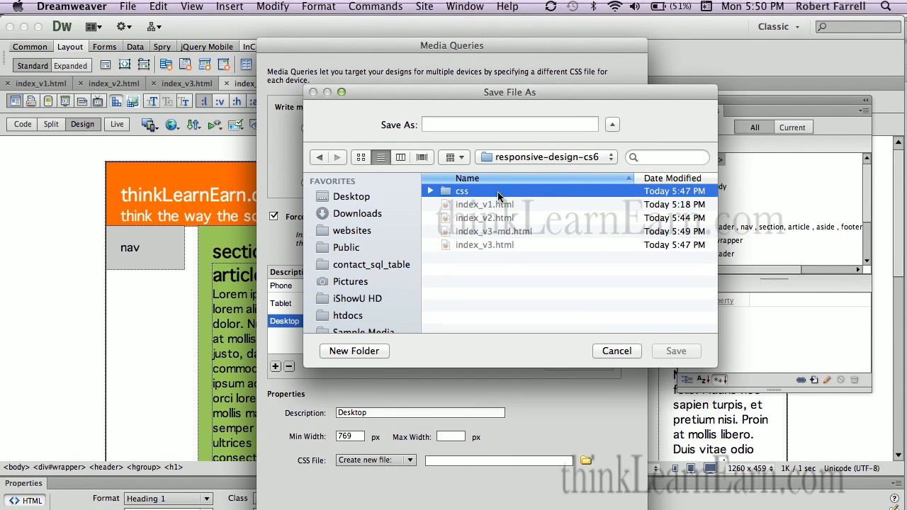
double_click(462, 190)
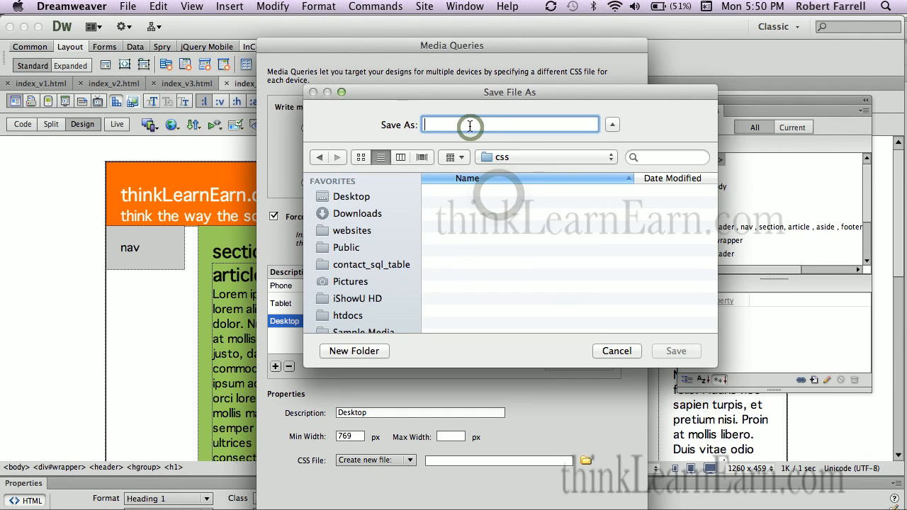
text(desktop)
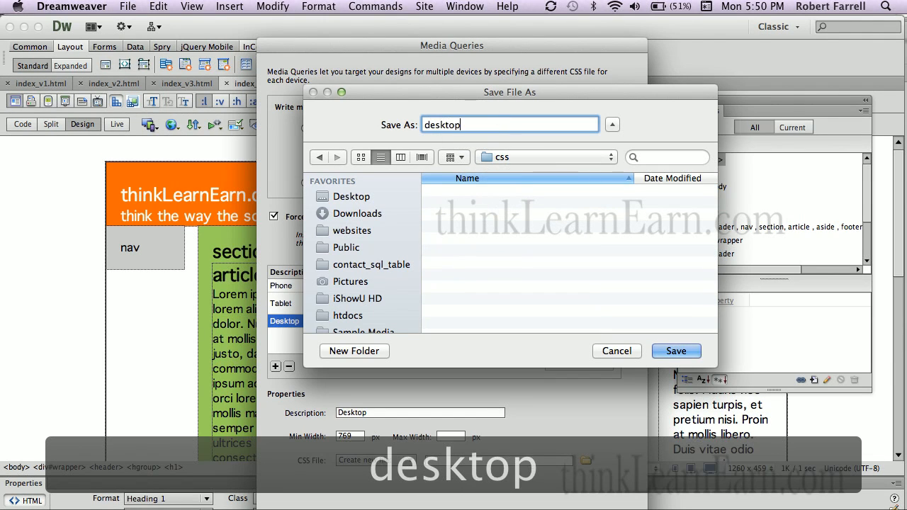
text(.css)
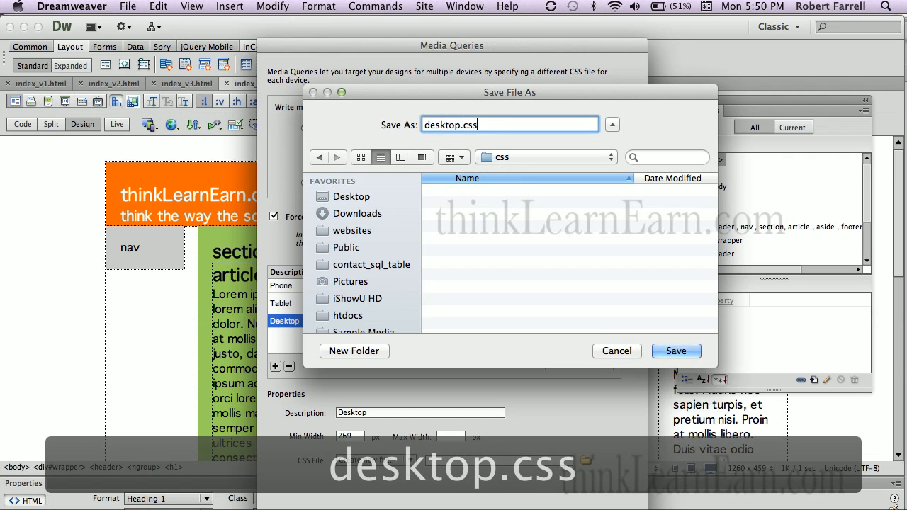
click(675, 352)
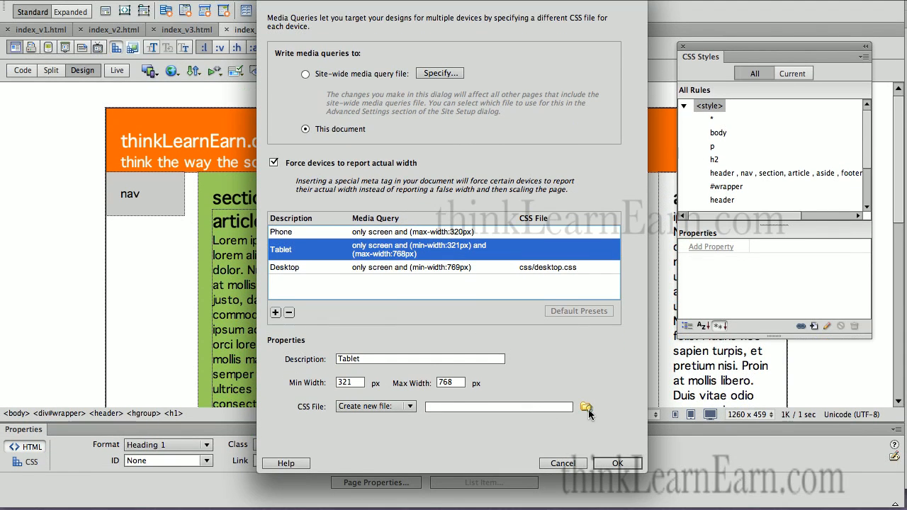
Link the Tablet query to a new tablet.css inside the css folder.
click(587, 405)
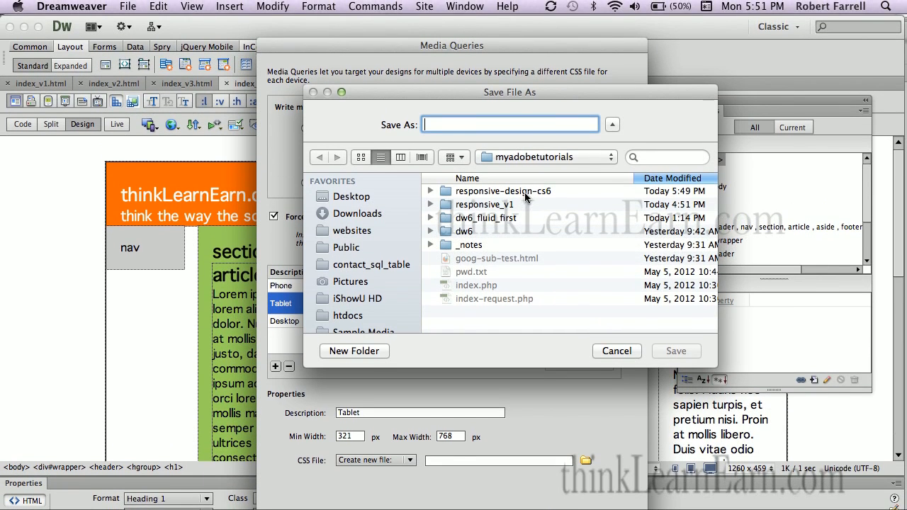
double_click(504, 189)
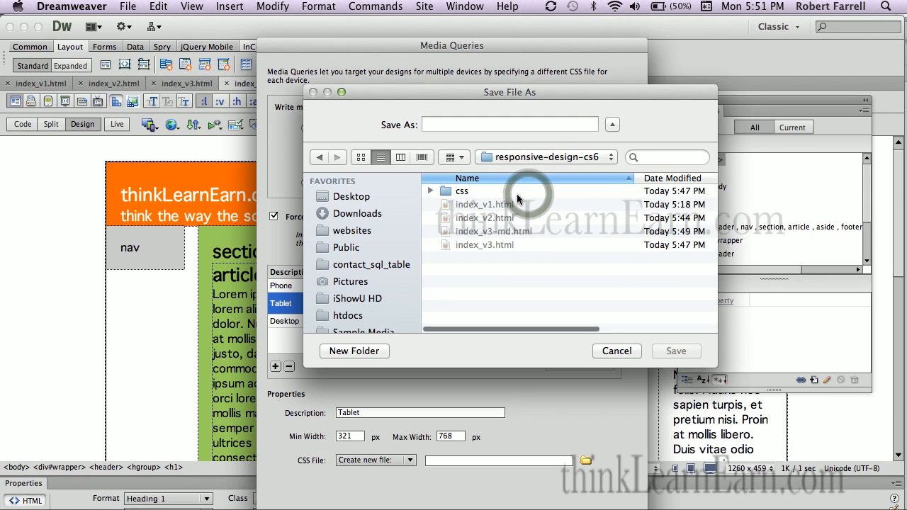
double_click(462, 190)
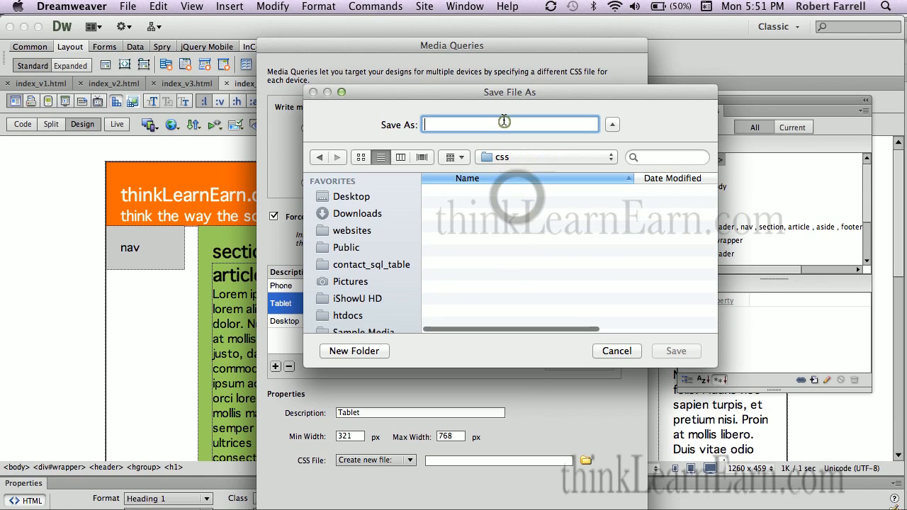
text(tablet.c)
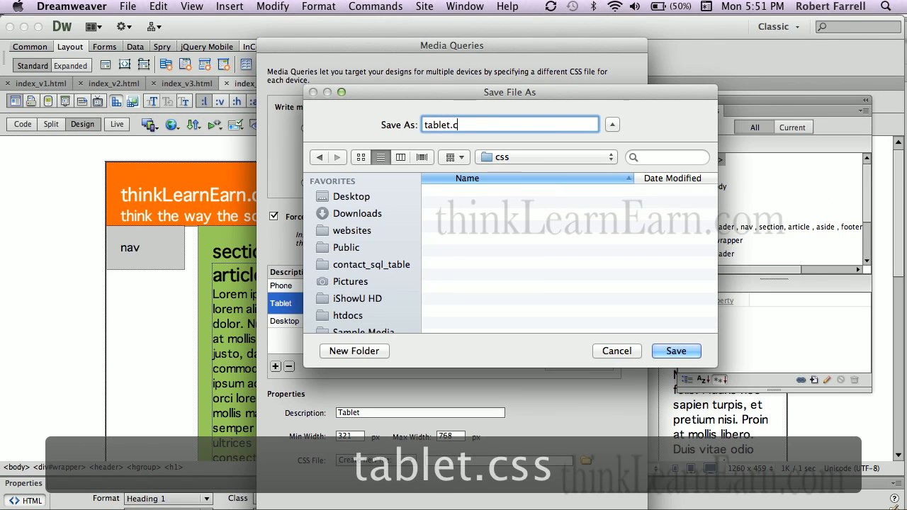
click(675, 352)
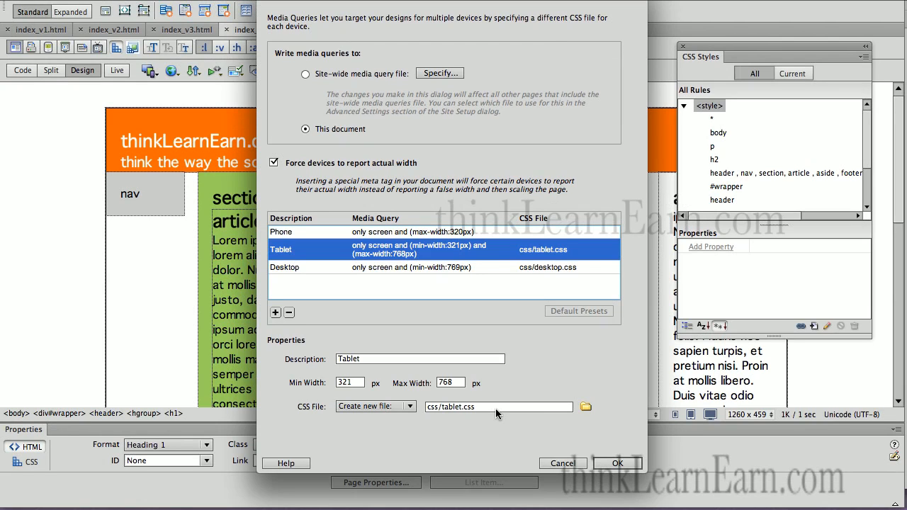
mouse_move(441, 241)
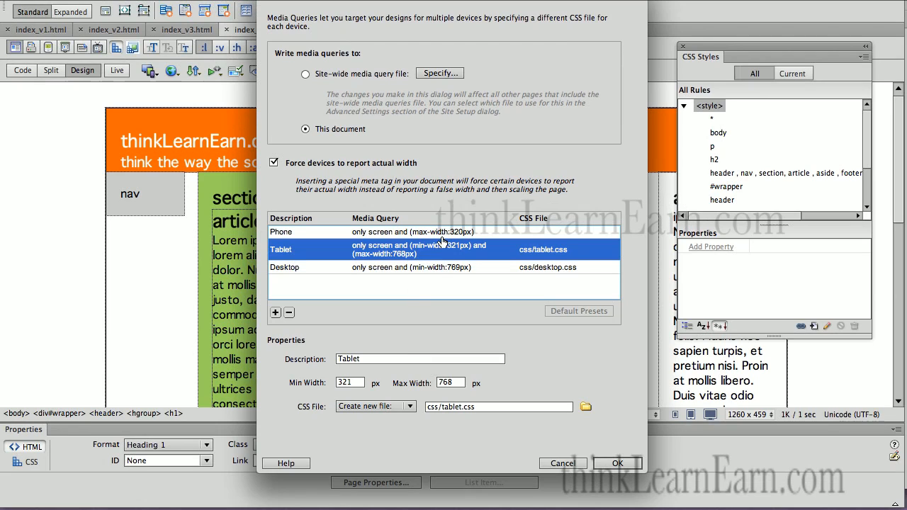
Save the Phone query's new style sheet as iphone.css in responsive-design-cs6/css.
click(281, 232)
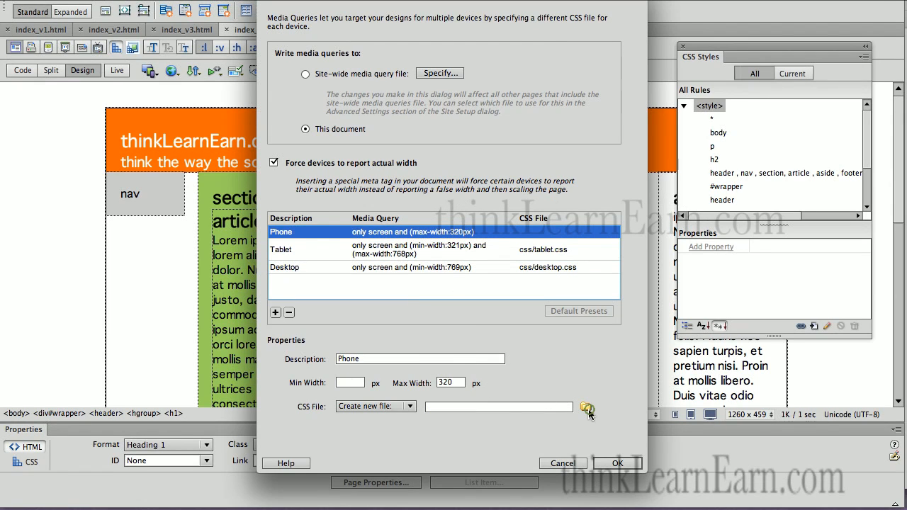
click(587, 406)
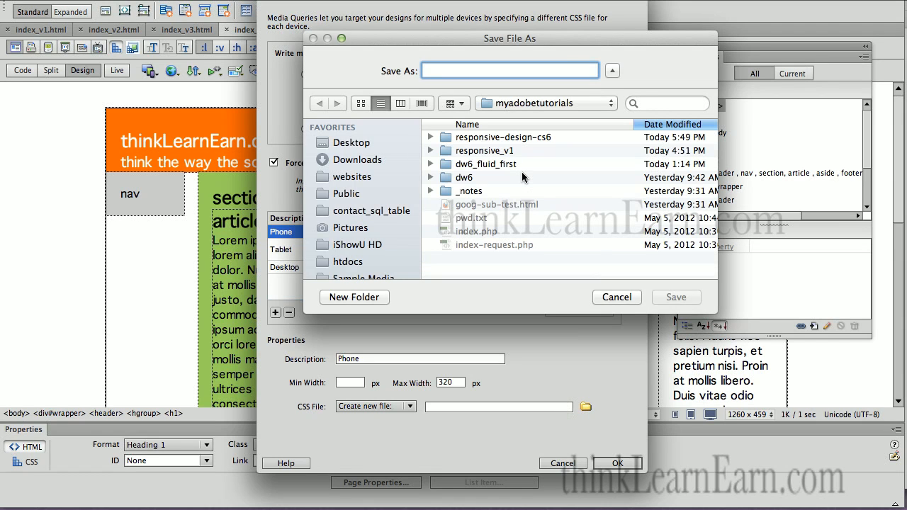
click(503, 168)
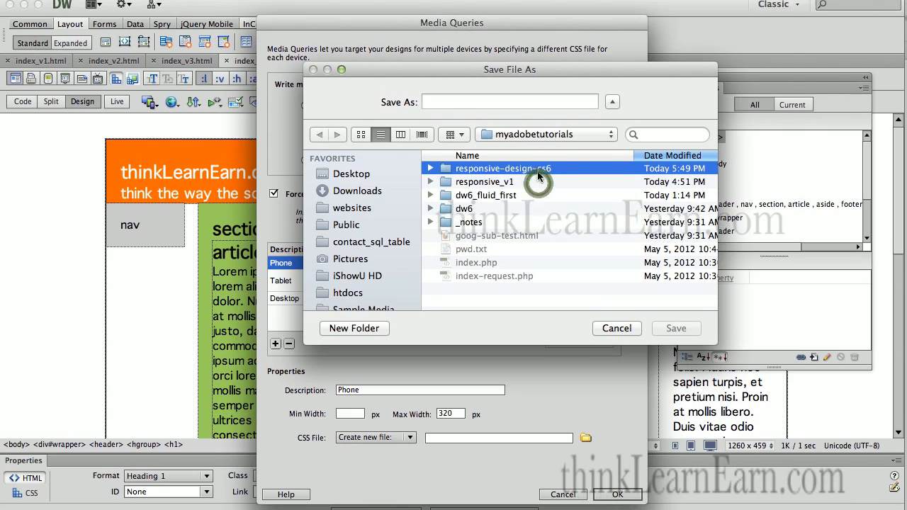
double_click(504, 167)
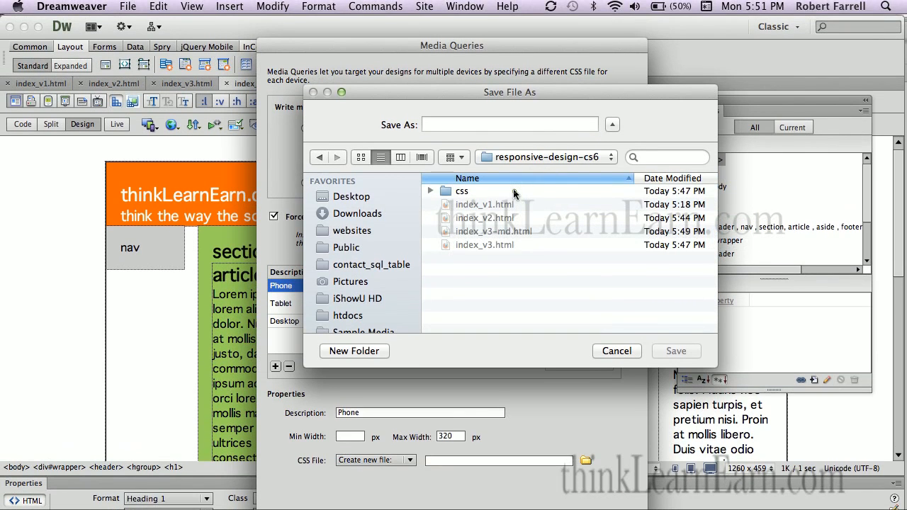
double_click(462, 190)
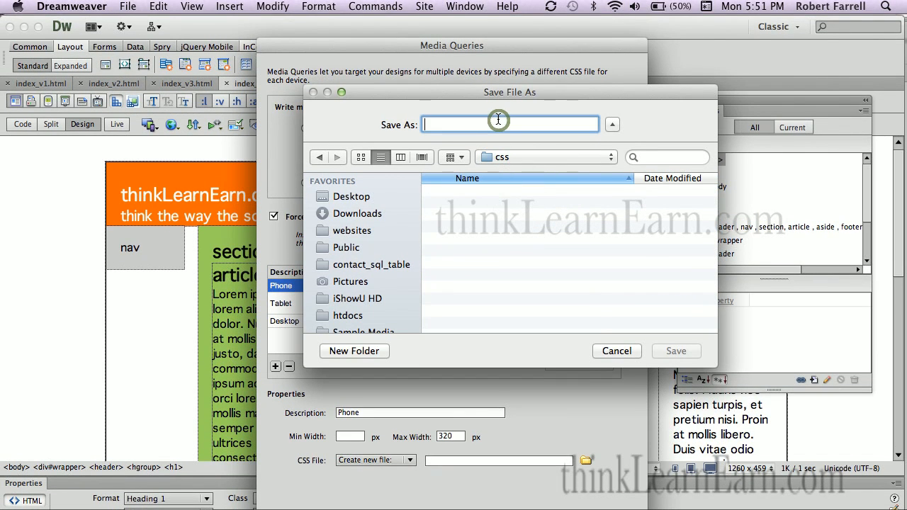
text(iphon)
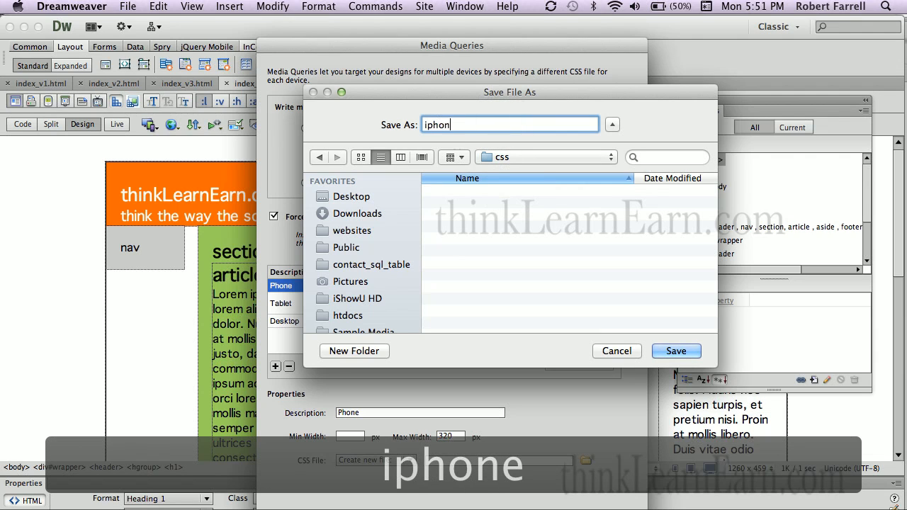
text(e.css)
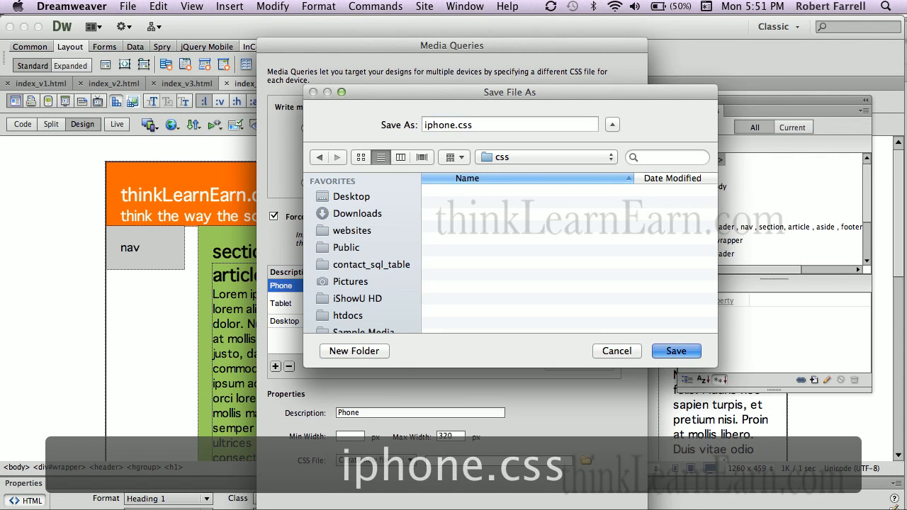
click(674, 351)
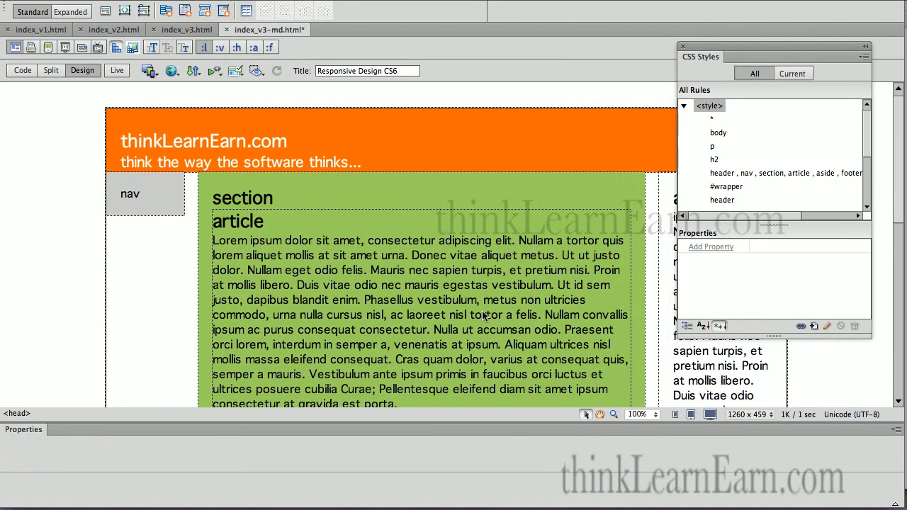
Save index_v3-md.html so iphone.css, tablet.css and desktop.css appear as related files.
key(cmd+s)
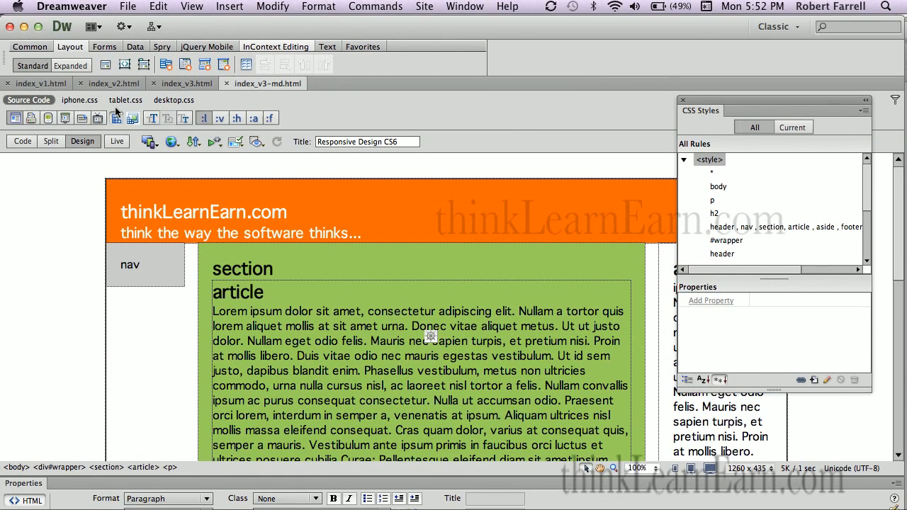
mouse_move(125, 99)
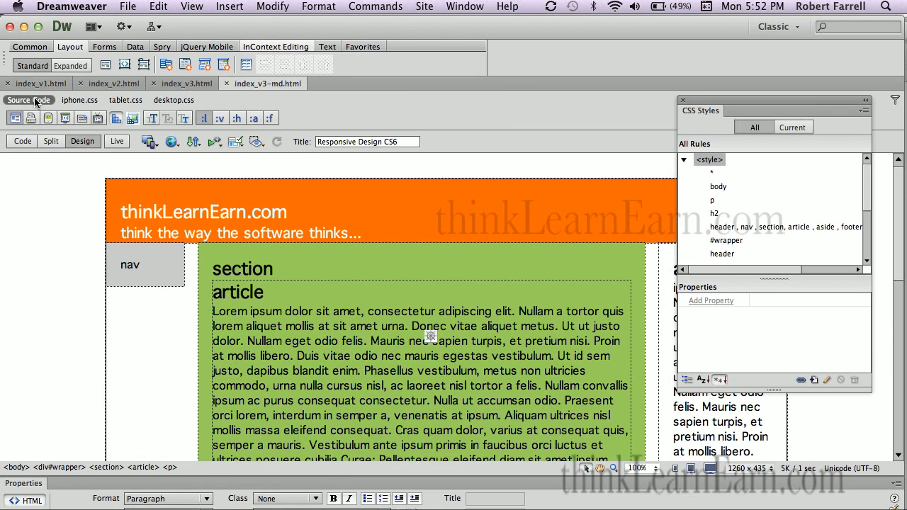
mouse_move(23, 141)
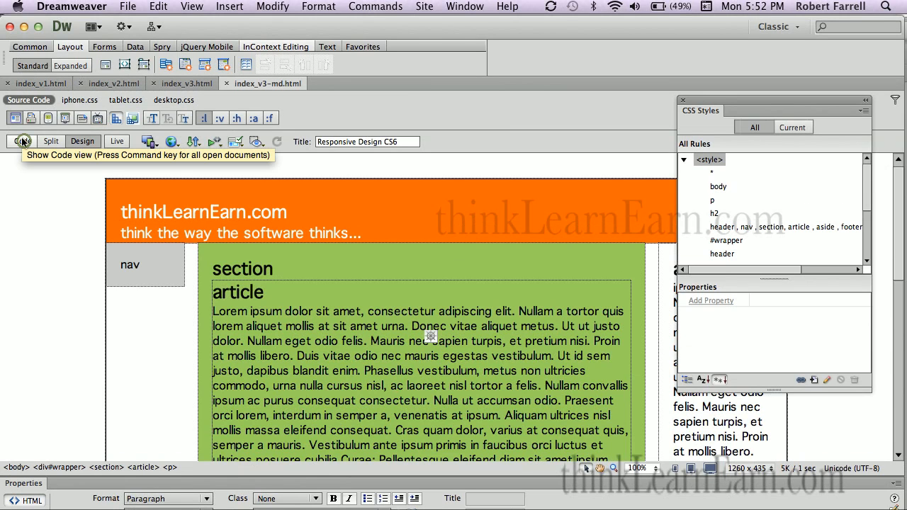
click(21, 141)
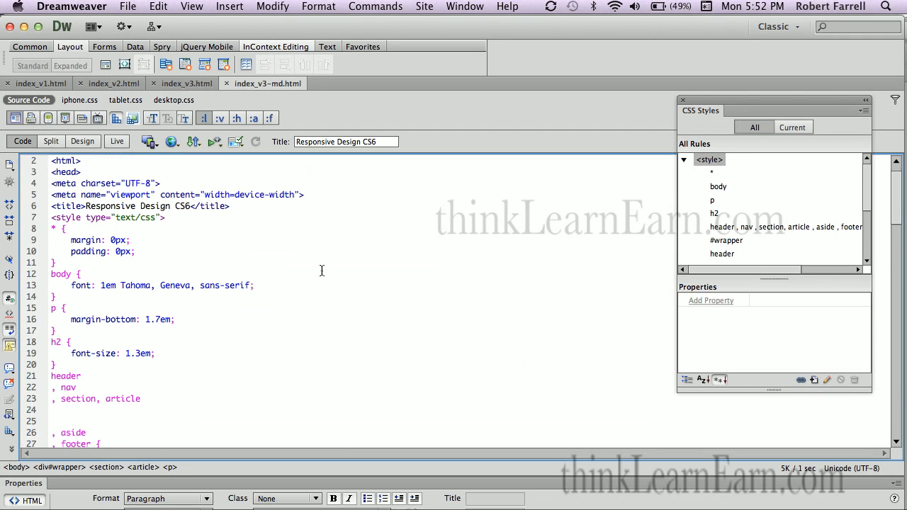
scroll(down, 3)
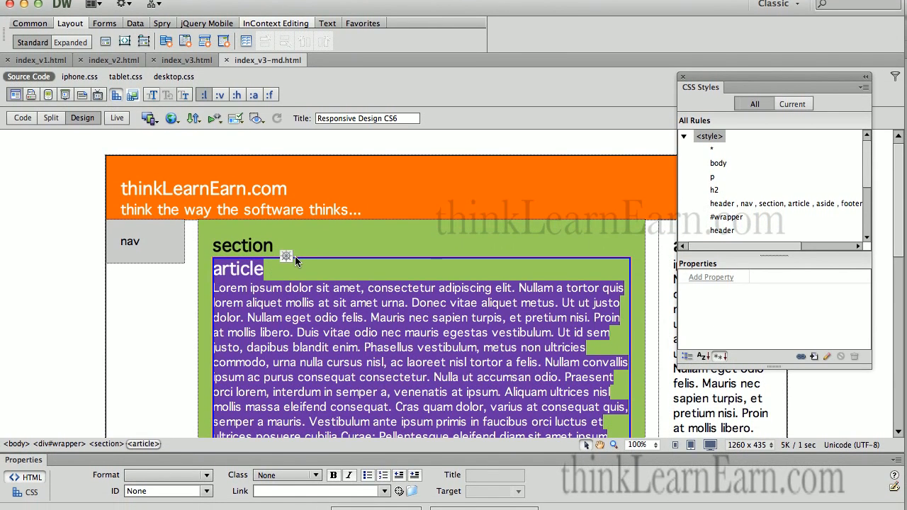
mouse_move(286, 255)
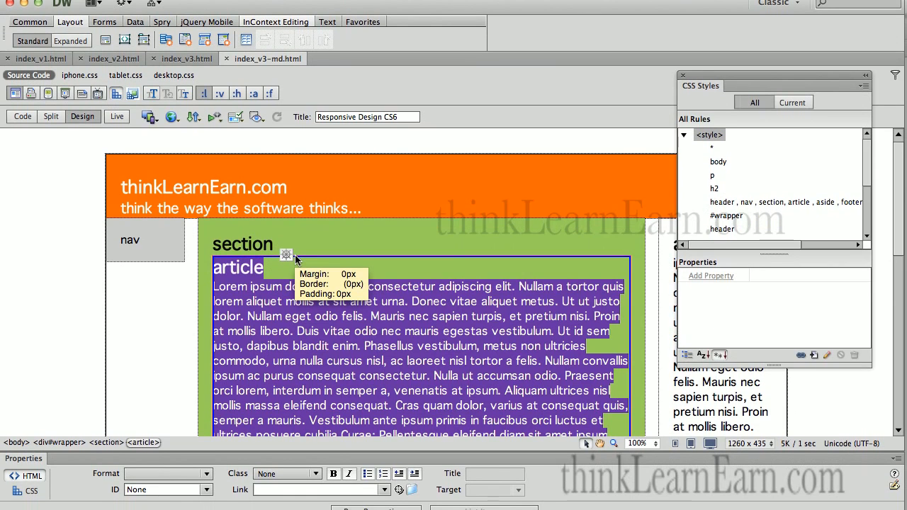